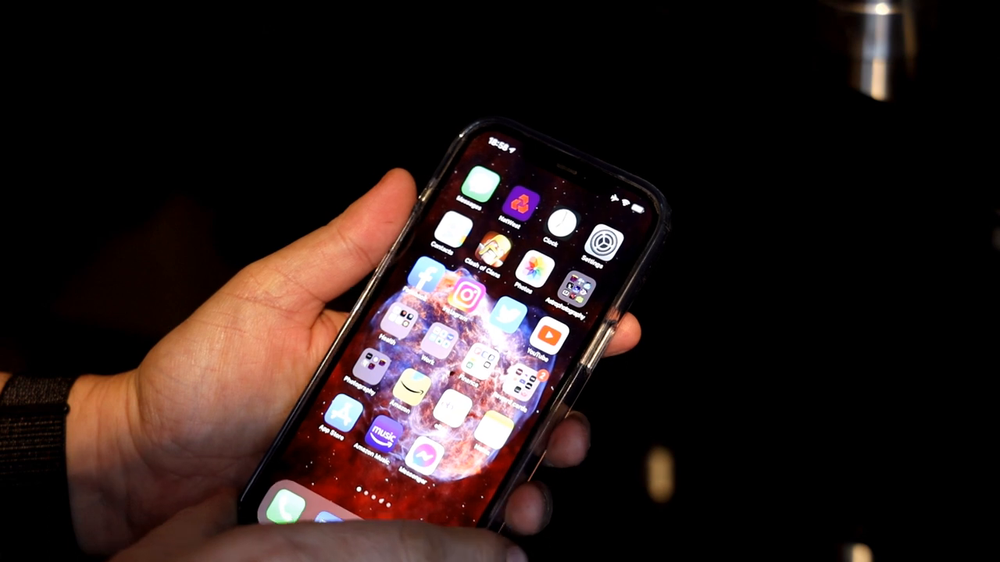
# Open the Astrophotography folder on the home screen to reveal its nine astronomy apps.
pyautogui.click(581, 284)
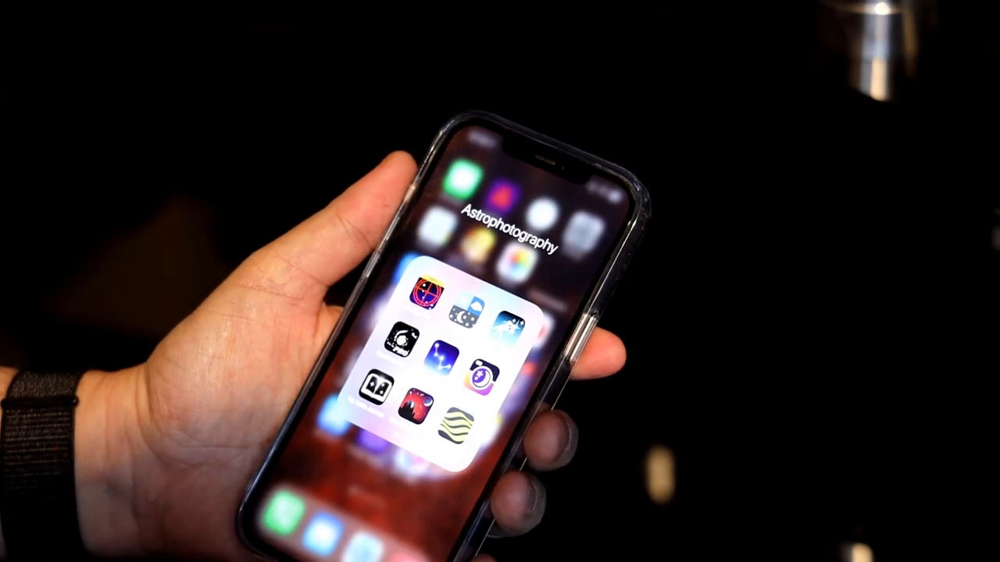